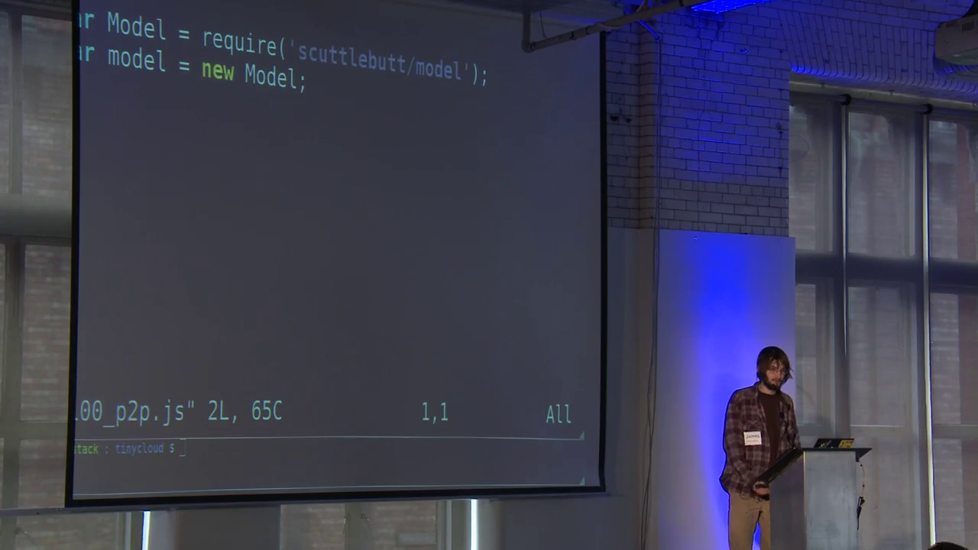
Leave the p2p example, open all *.js examples, and reach the pipe(bs).pipe(as) file's end.
key("V")
type("vi *.j")
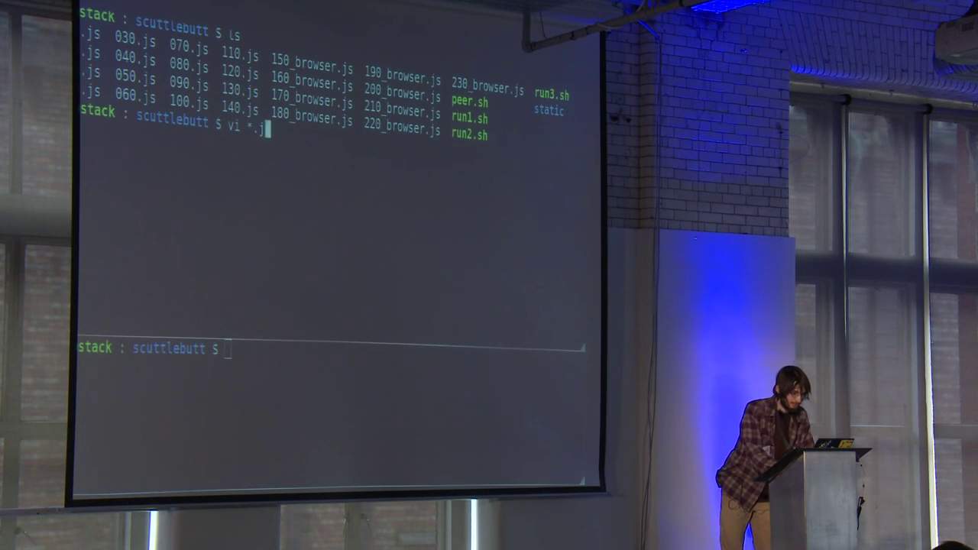
key("Enter")
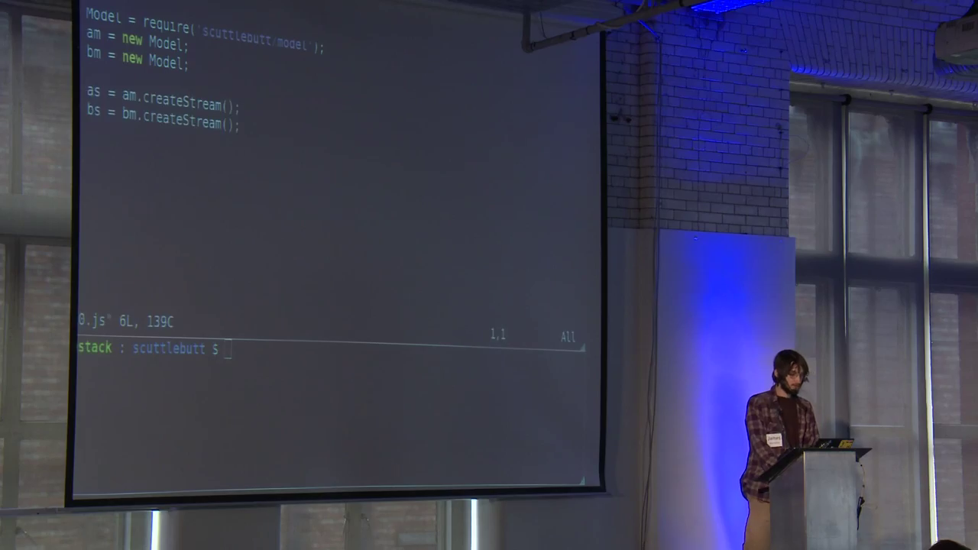
key("V")
type("pipe(bs).pipe(as);")
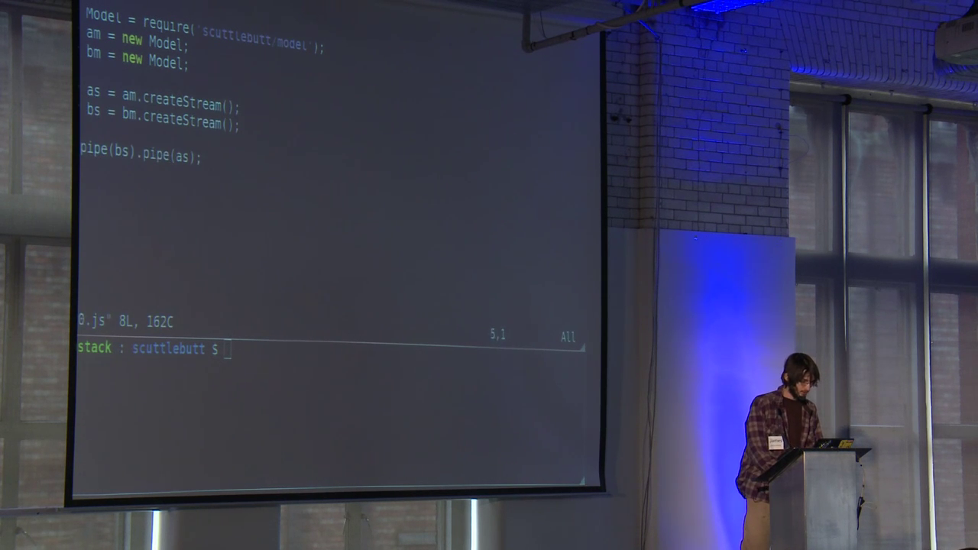
key("V")
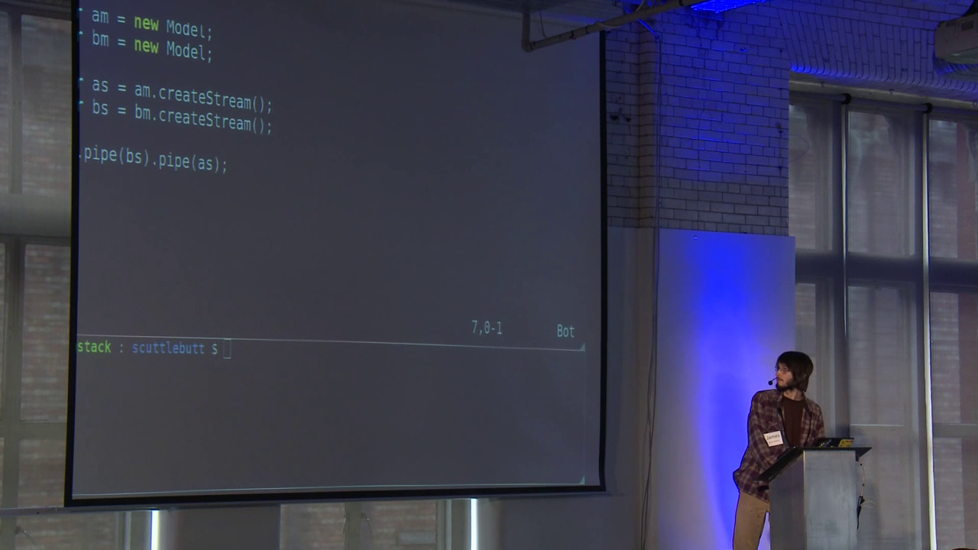
Add an on('update') handler logging key, value, source, plus set('beep', 789).
key("V")
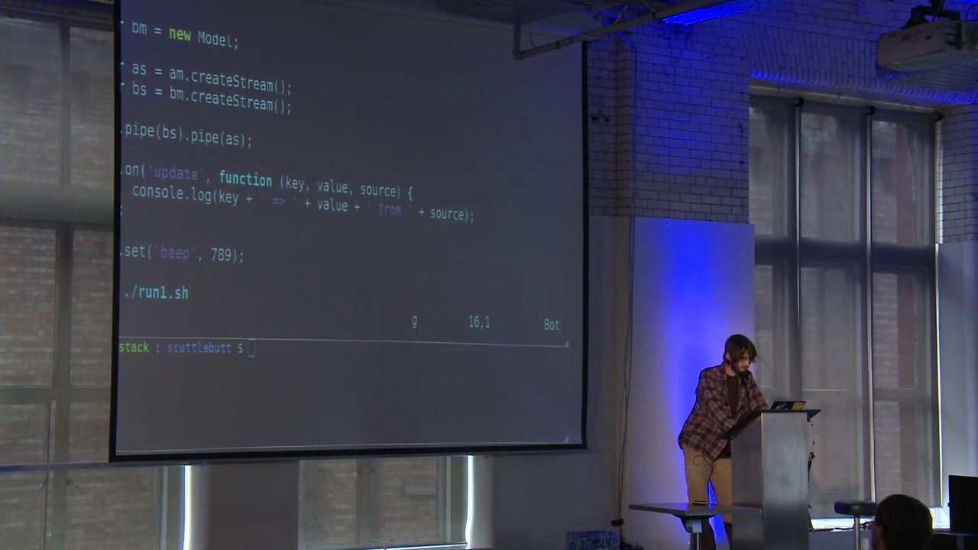
key("V")
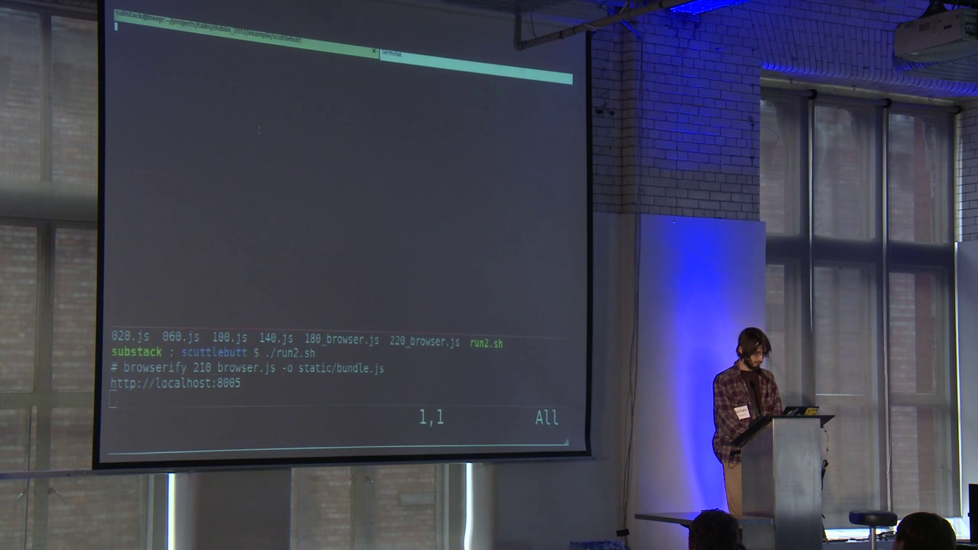
Curl localhost:8005 to set and read a as 66677 then 8888, then stop the server.
type("curl loca")
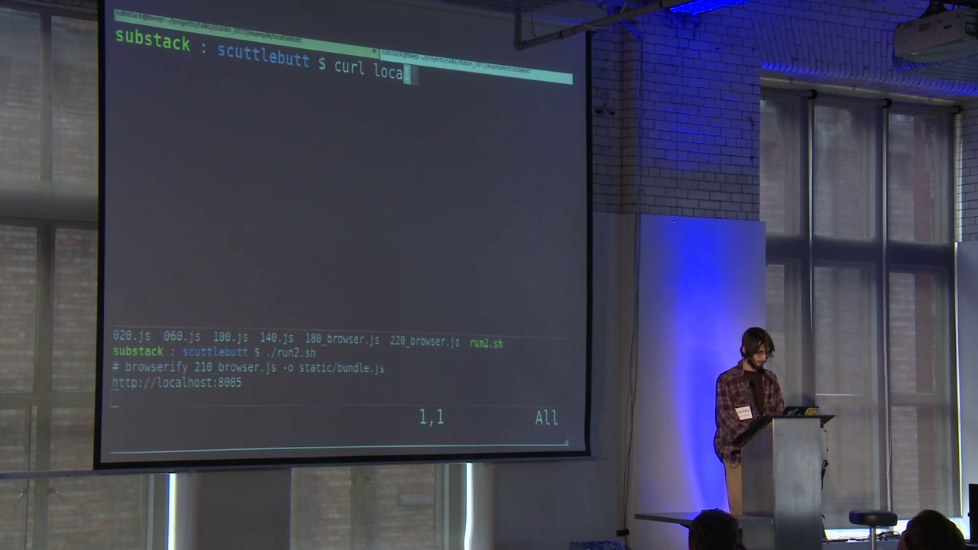
key("Return")
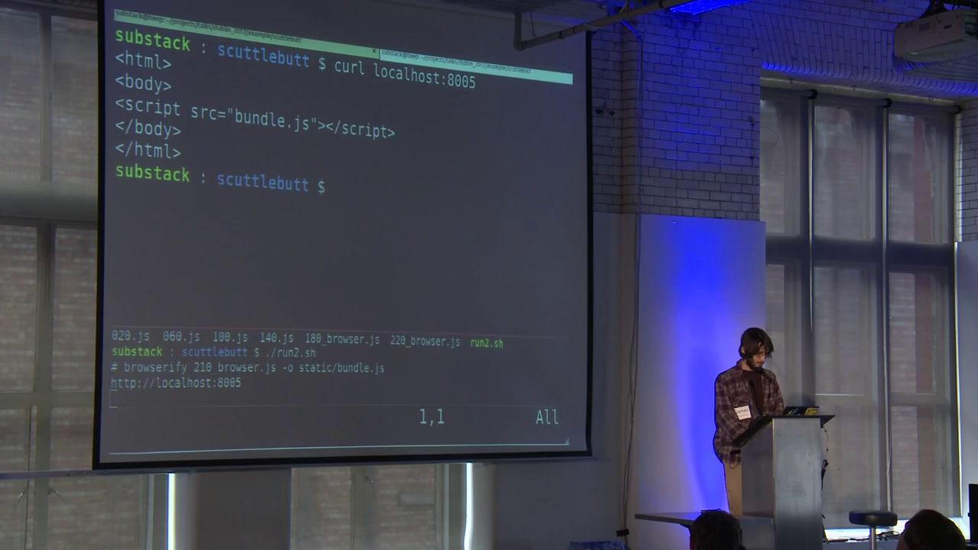
type("curl localhost:8005/a")
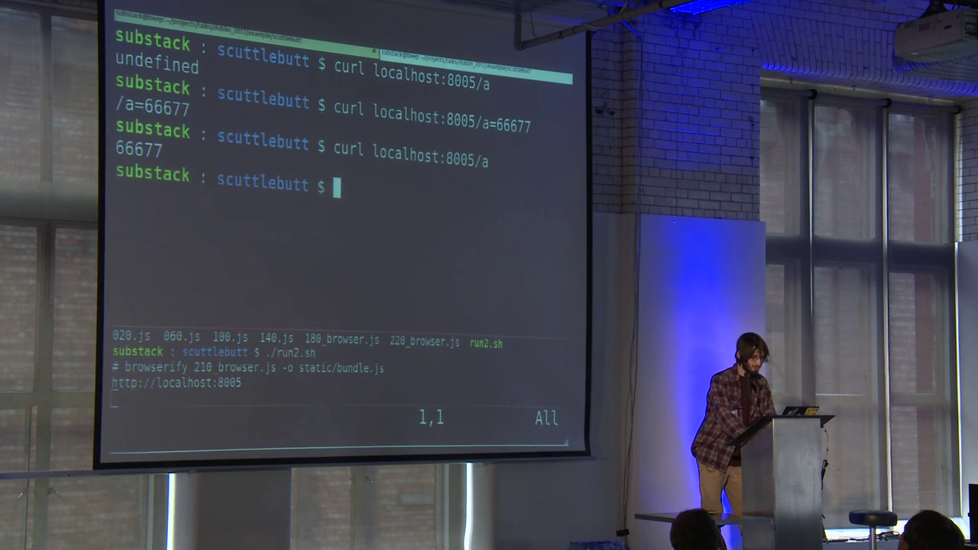
type("curl localhost:8005/a")
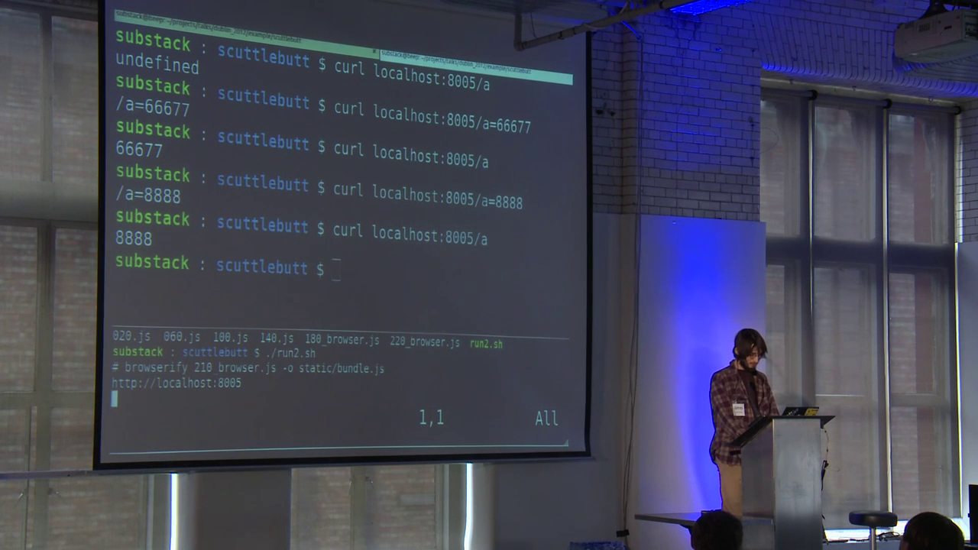
key("ctrl+c")
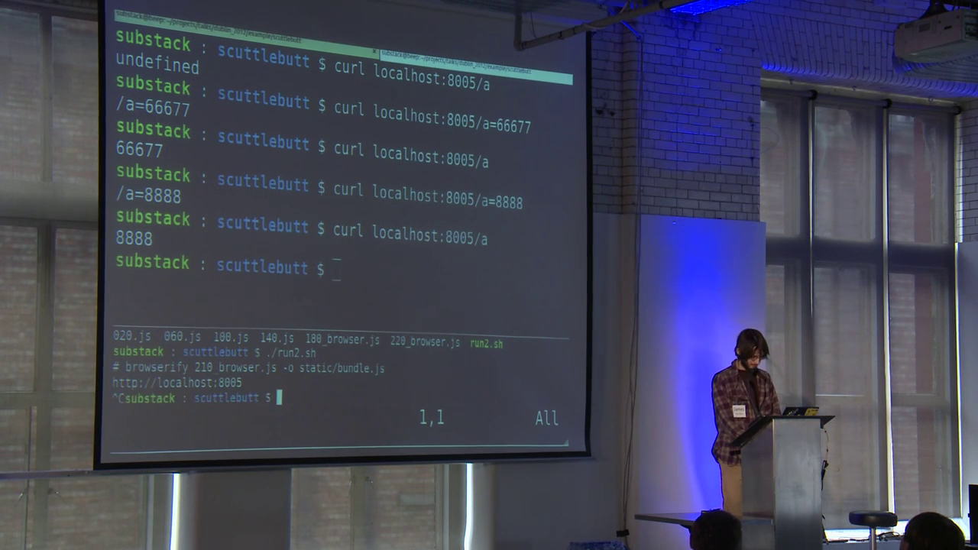
Run ./peer.sh so a=9999 set on port 8006 reads back on 8005.
type("./peer.sh")
left_click(344, 267)
type("curl localhost:8006/a=9999")
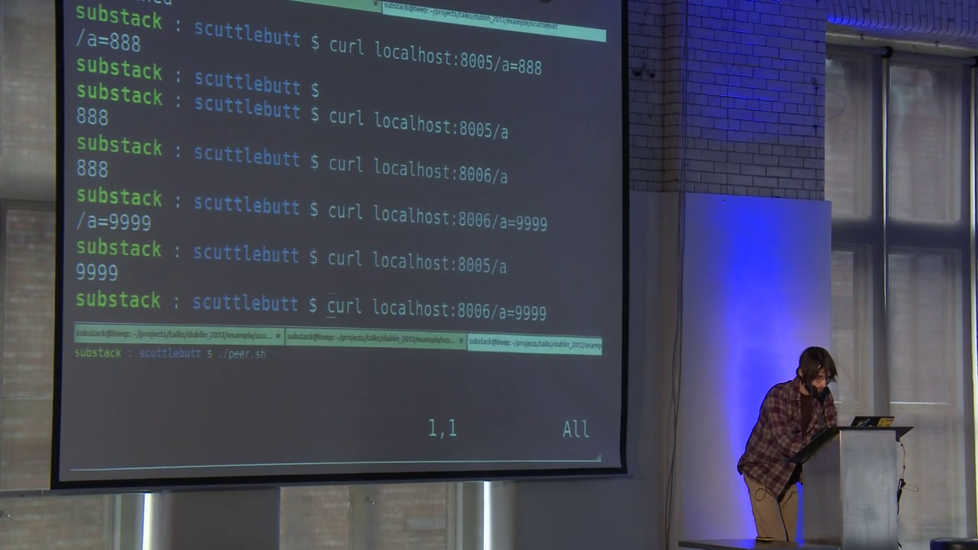
Start a peer on 8007 linked to 8006, and view 120.js's replication request block.
type("8007 888")
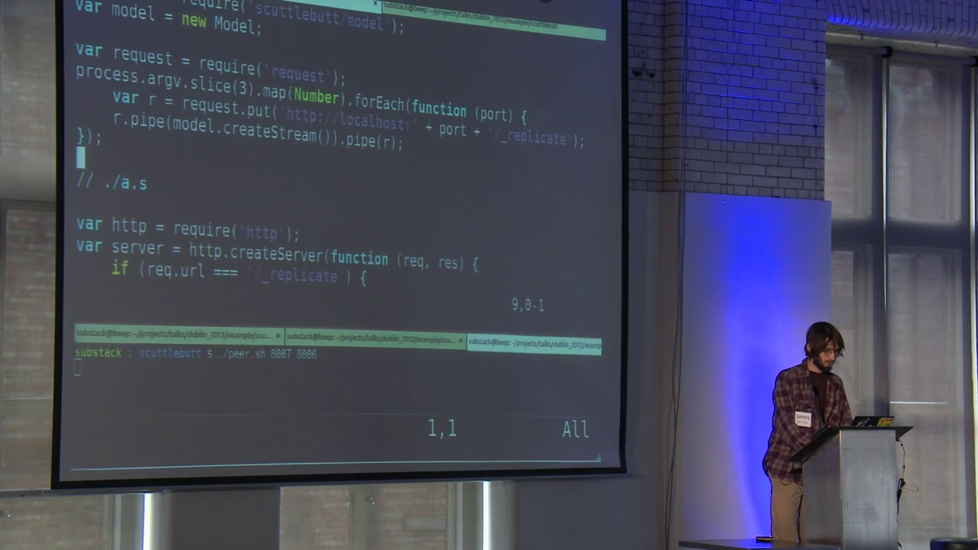
key("V")
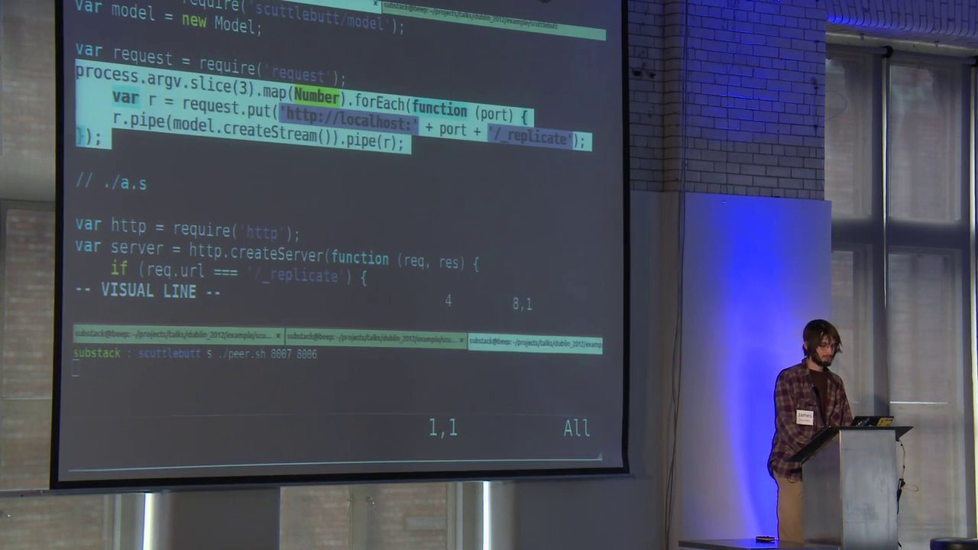
key("Escape")
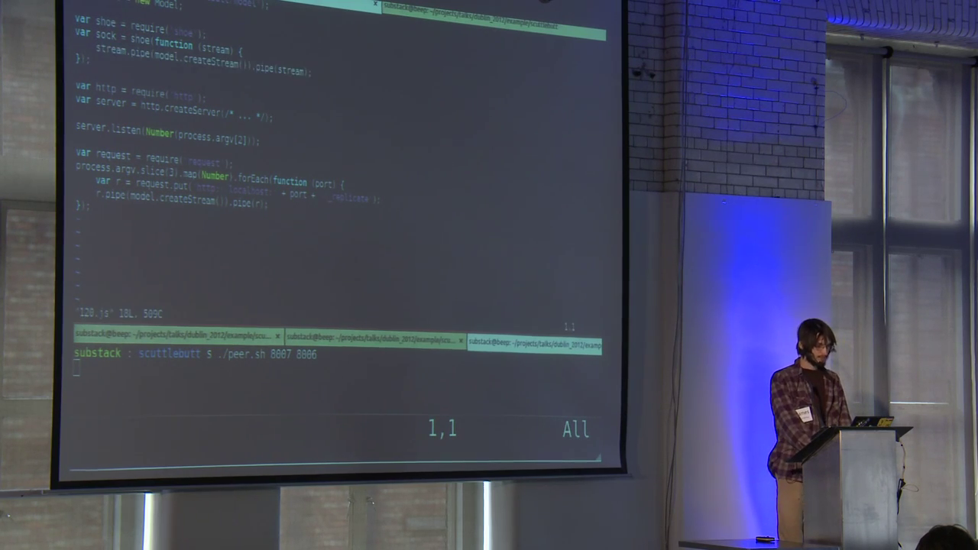
Advance through 130.js to 140.js, serving /_replicate, index.html and bundle.js.
key("V")
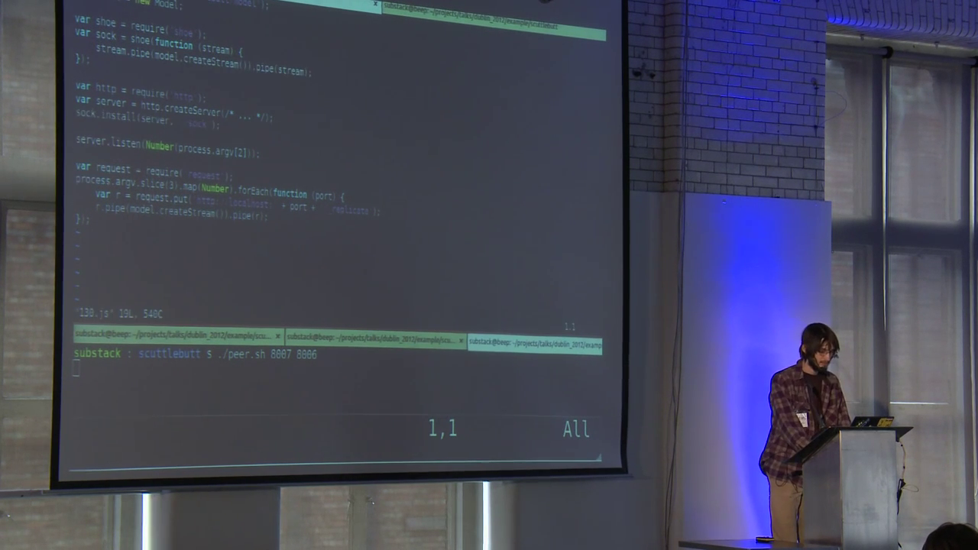
key("V")
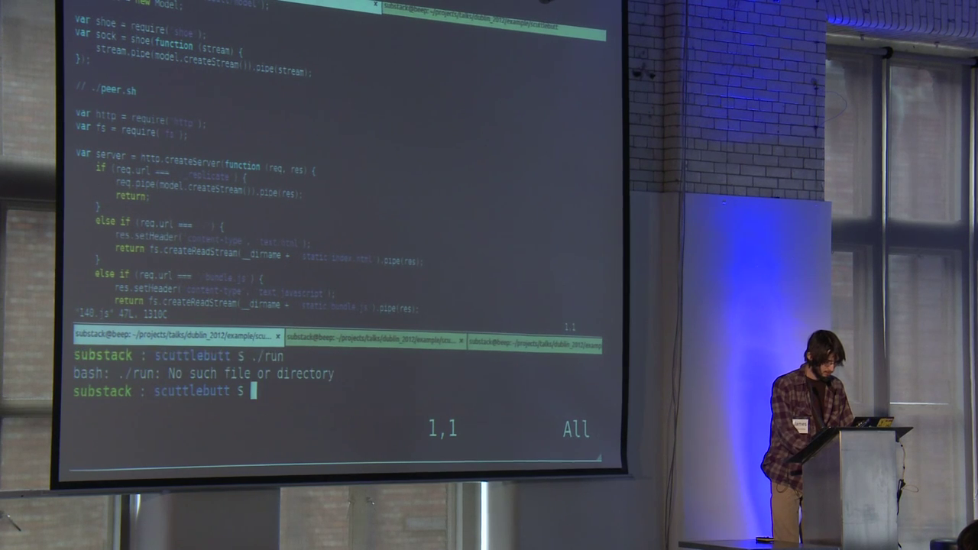
Run ./run2.sh to bundle 210_browser.js into static/bundle.js and serve localhost:8005.
type("./run2.sh")
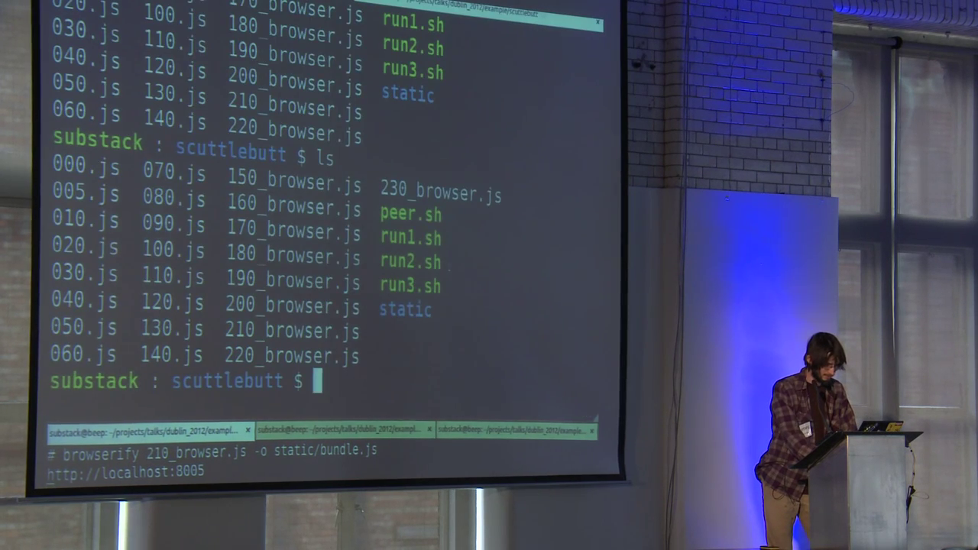
Curl key a on localhost:8005, set a=8888, then pkill node.
type("curl localhost:8005/a=8888")
type("pki")
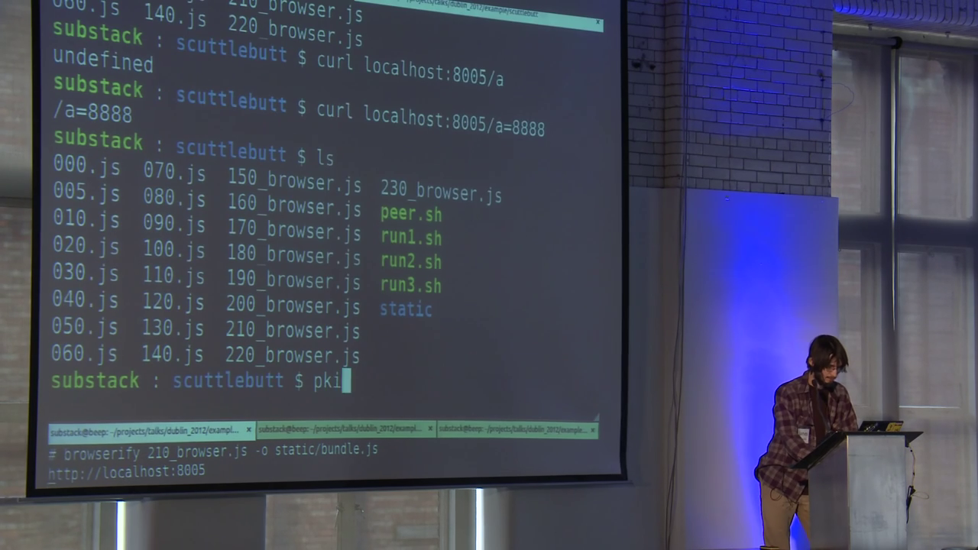
type("ll nod")
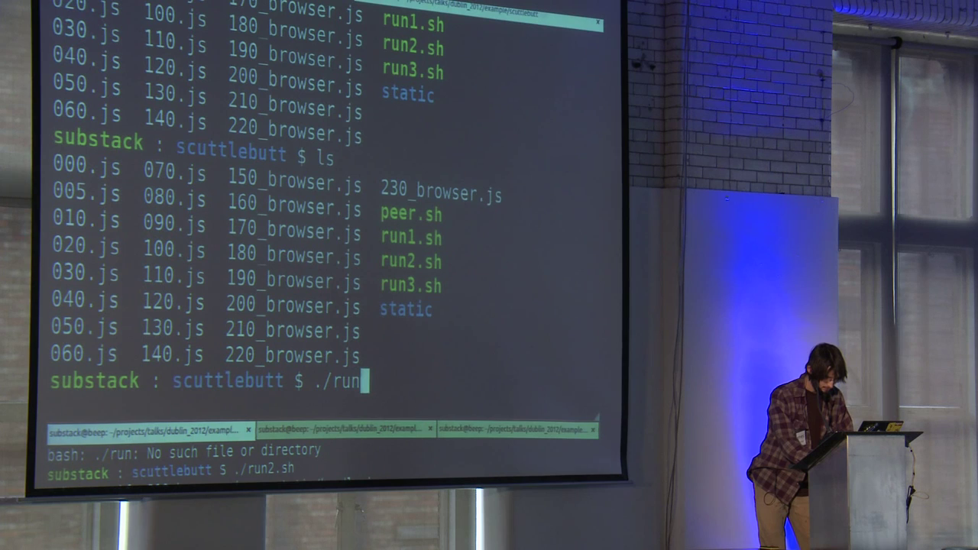
Run ./run3.sh to start the peers and open the localhost demo pages in Chrome.
type("3.sh")
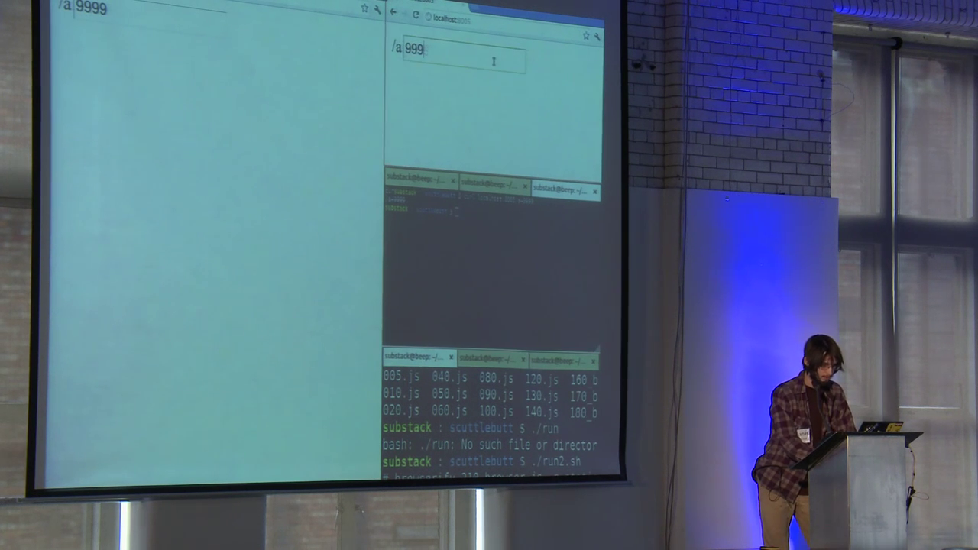
type("8888")
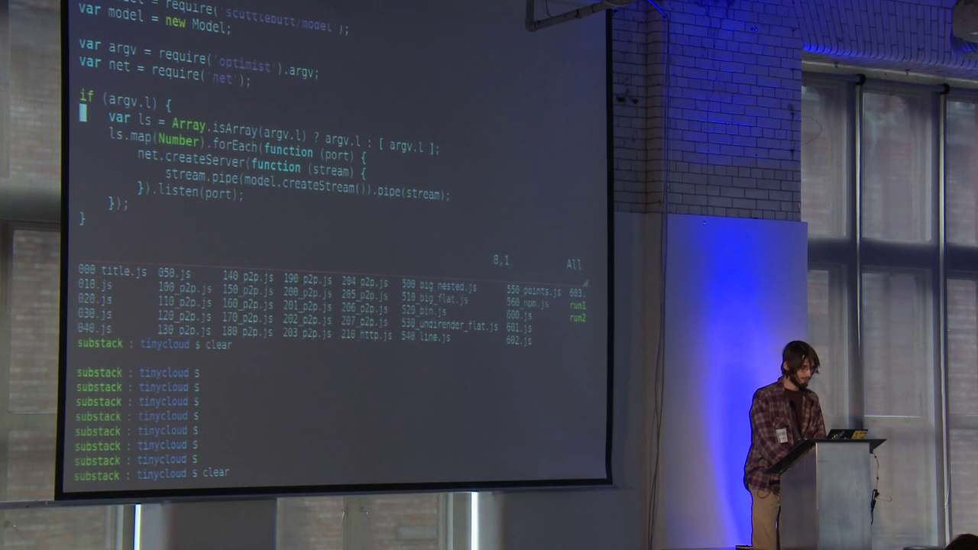
Walk through the tinycloud script's argv.l net.createServer replication block.
key("V")
type("./")
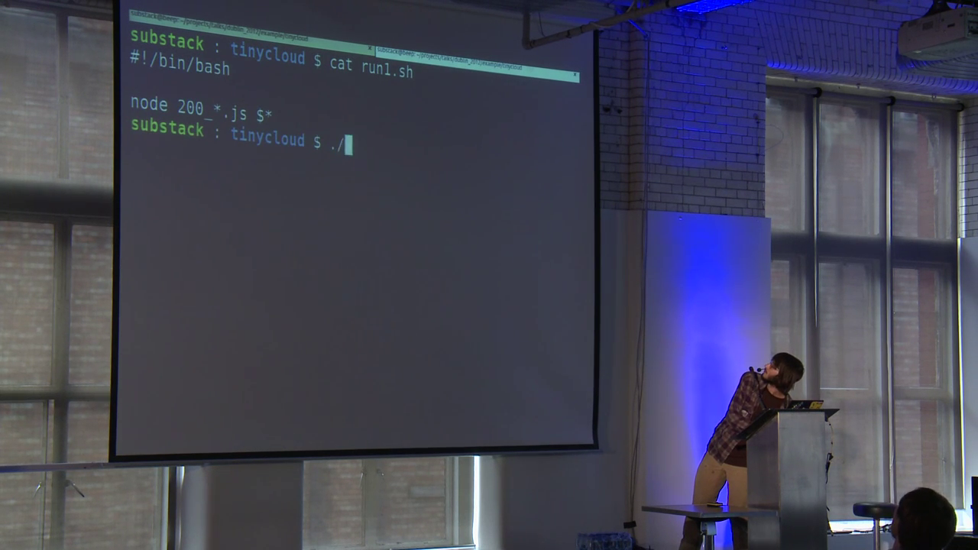
Type a ./run1.sh -l … -c 6000 view launch, then abandon it for a cleared prompt.
type("run1.sh -l")
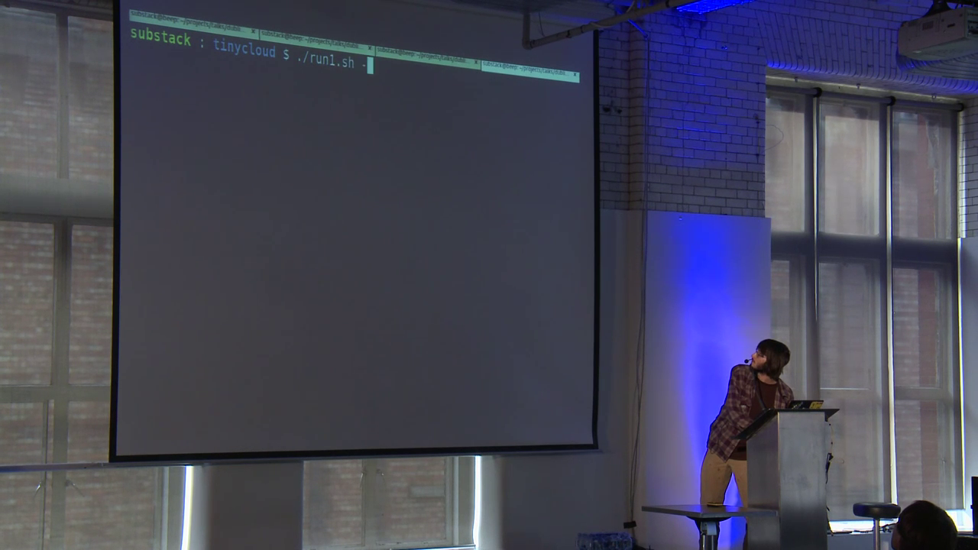
type("-c 6000 view")
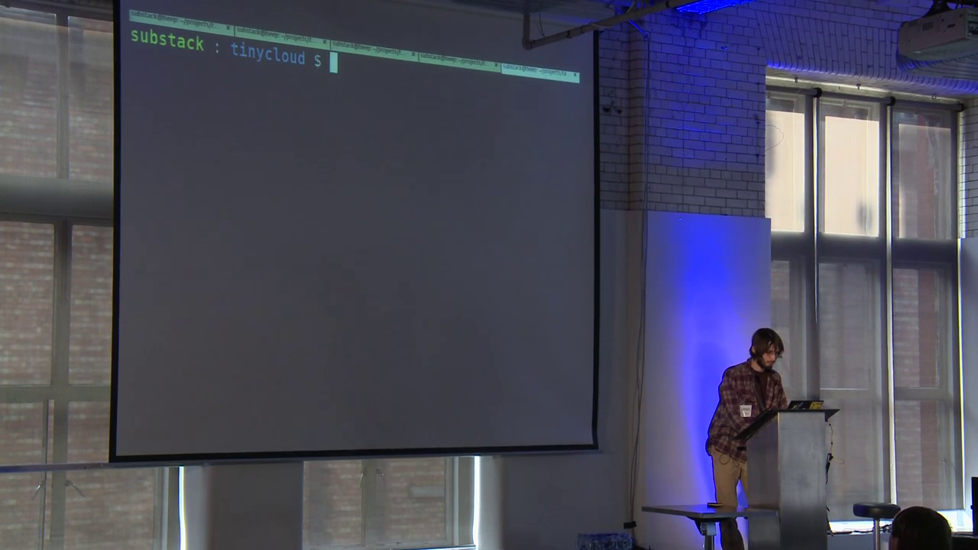
List the tinycloud files with ls and compose the ./run1.sh -l 6001 -c 6000 command.
type("ls")
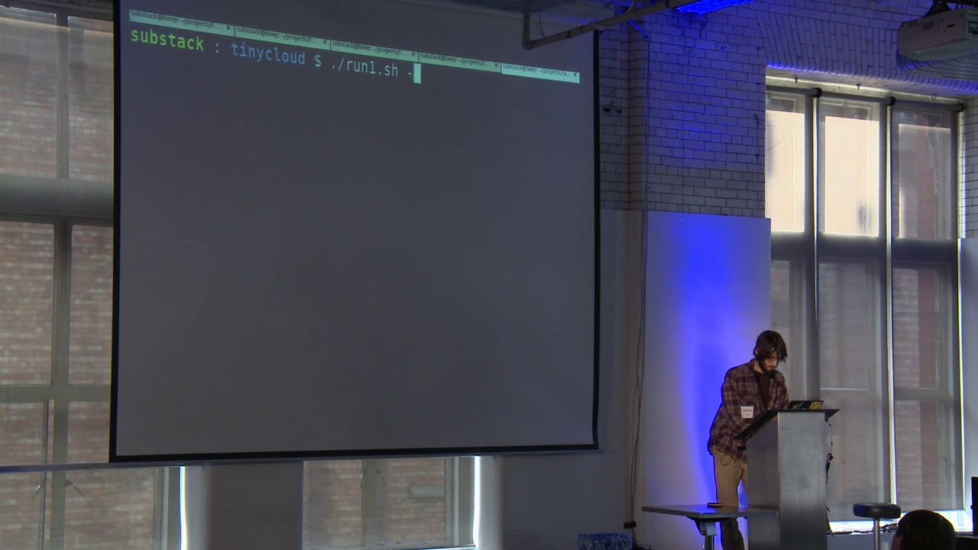
type("-l")
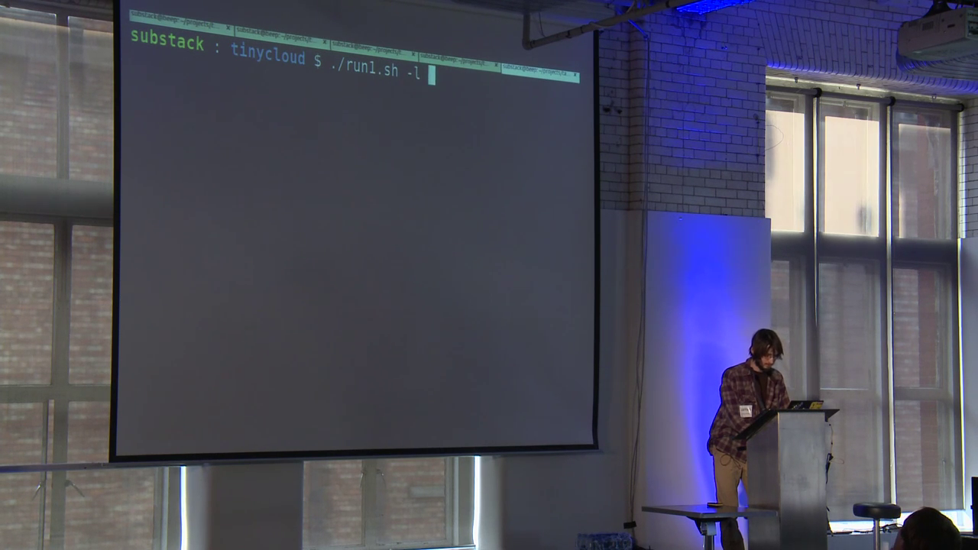
type("6001 -c")
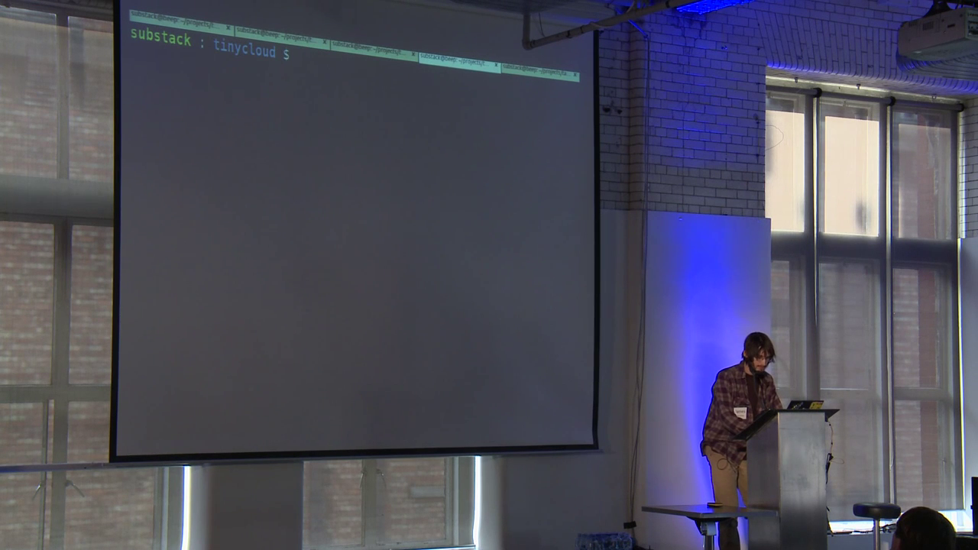
type("./run1.sh -l 6001 -c 6000")
type("vi")
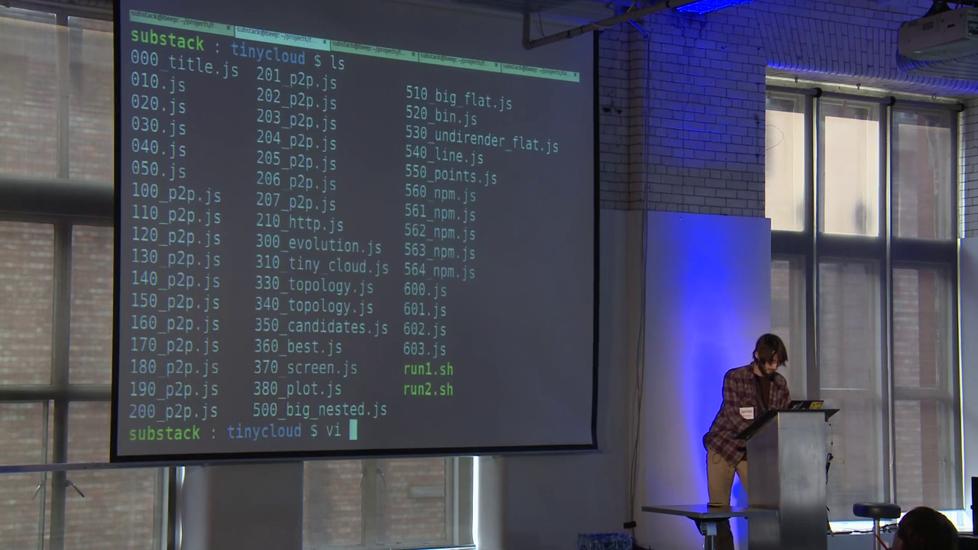
Switch to the other terminal session and open 201_p2p.js in vim.
key("ctrl+c")
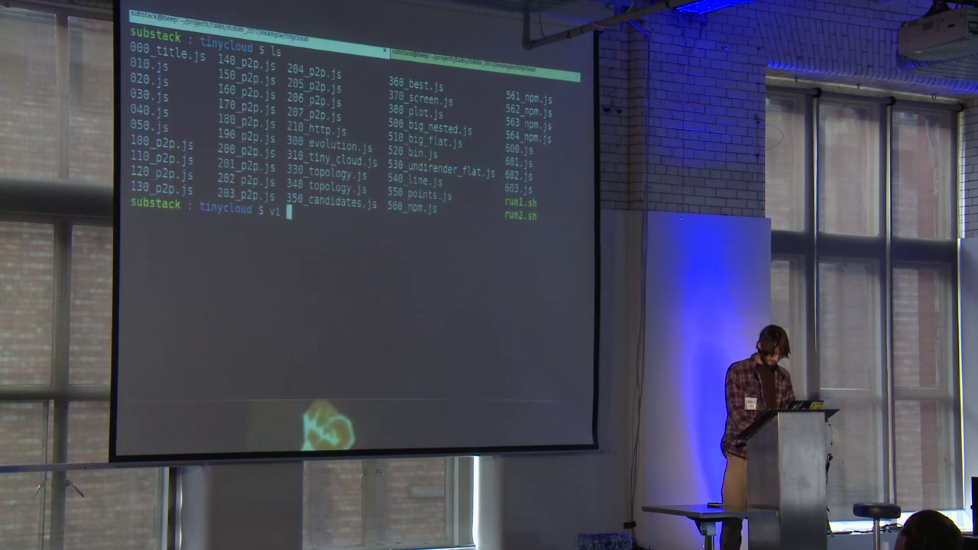
key("Enter")
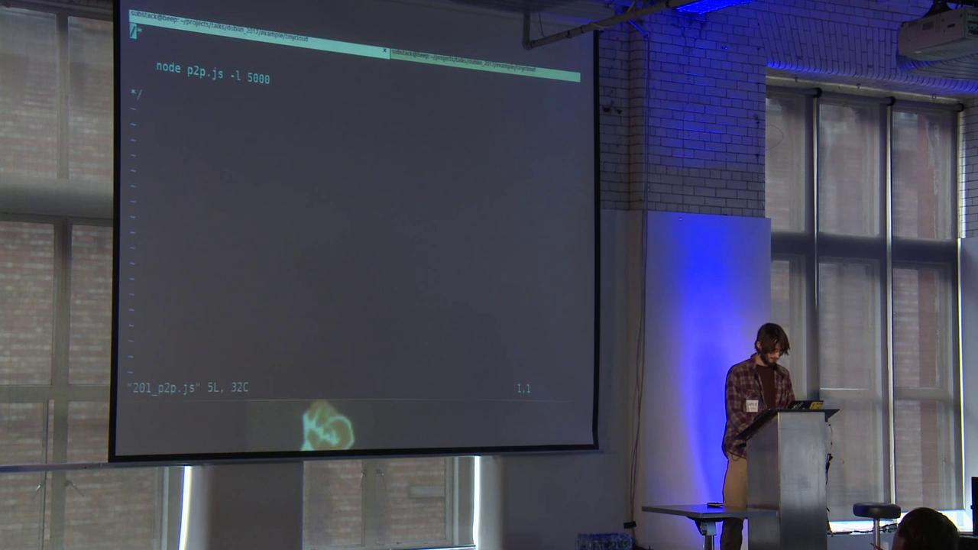
Page through the example files with :n until 330_topology.js's edge-list code appears.
type("node p2p.js -c 5000 -l 5001")
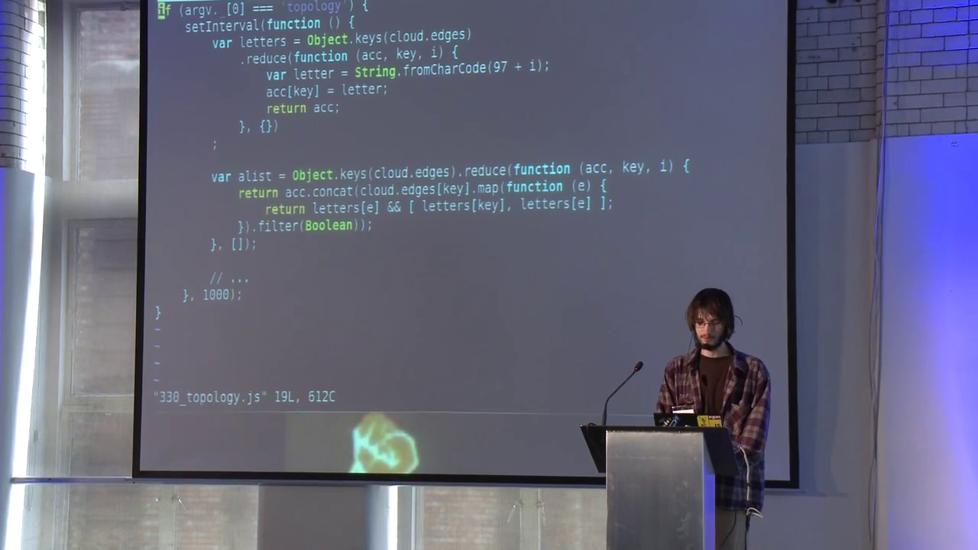
Advance with :n to 370_screen.js, showing the min/max point bounds code.
type(":n")
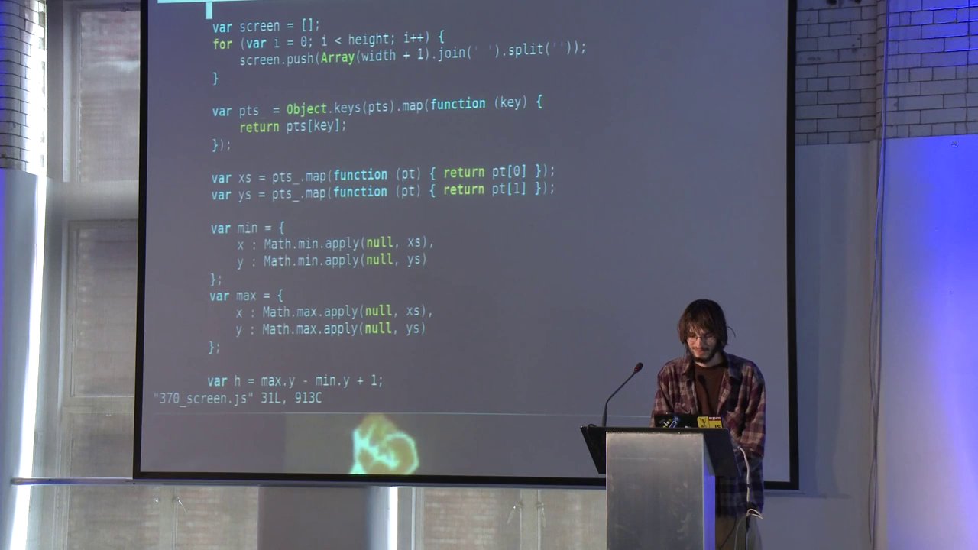
Quit vim, cancel the mistyped lsa, and start typing cat run2.sh.
scroll("down", 3)
type("cat run2.")
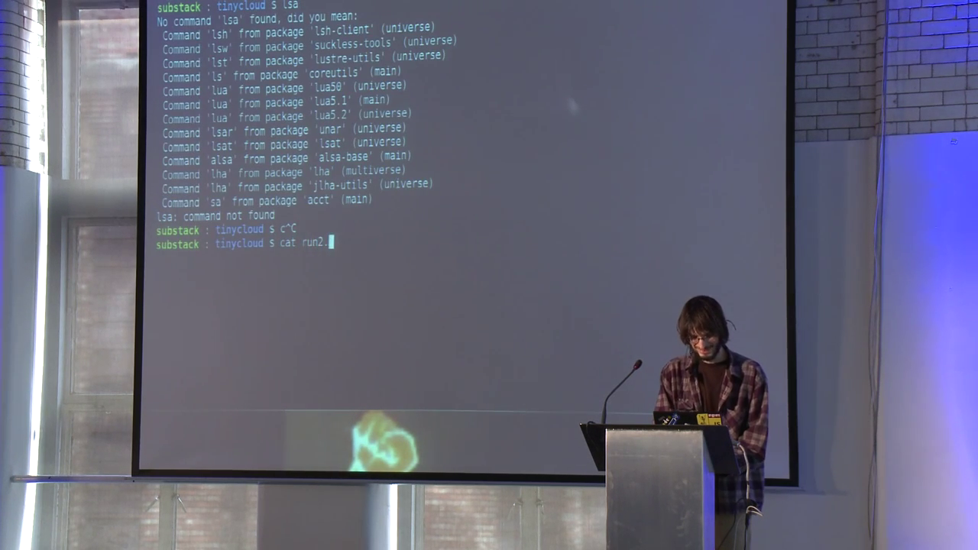
Append --visual to run2.sh's last node line and save with :wq.
key("Return")
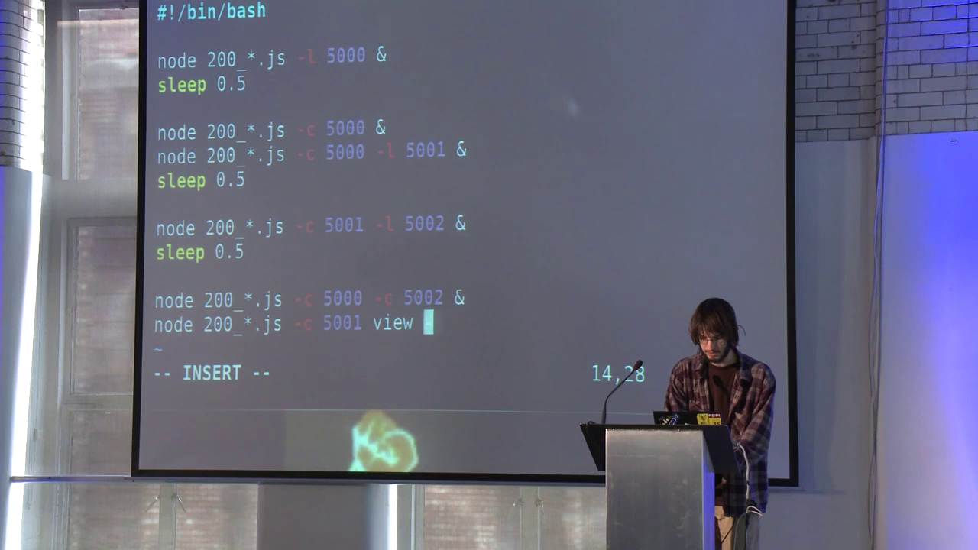
type("--")
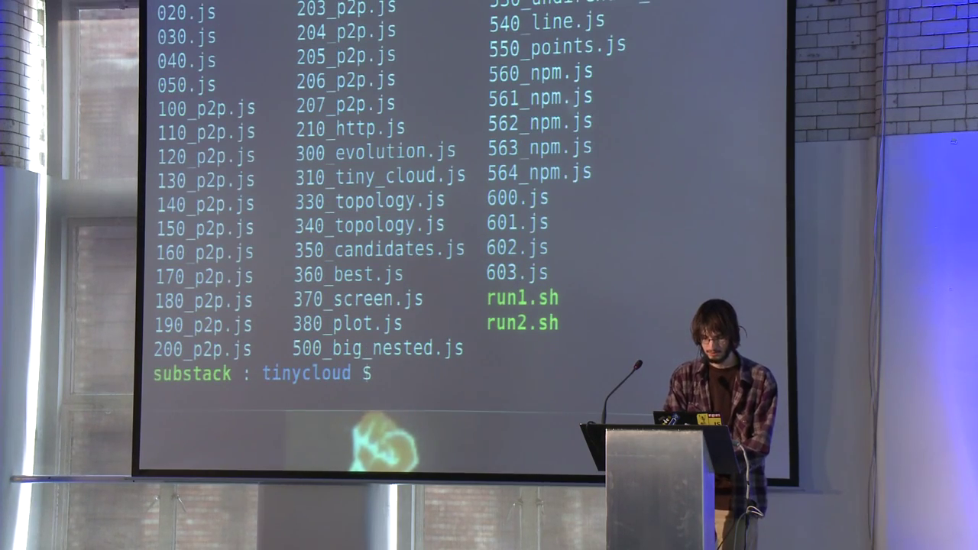
Grep the demo files for visual, briefly start ./run2.sh, then begin typing vi.
type("vi")
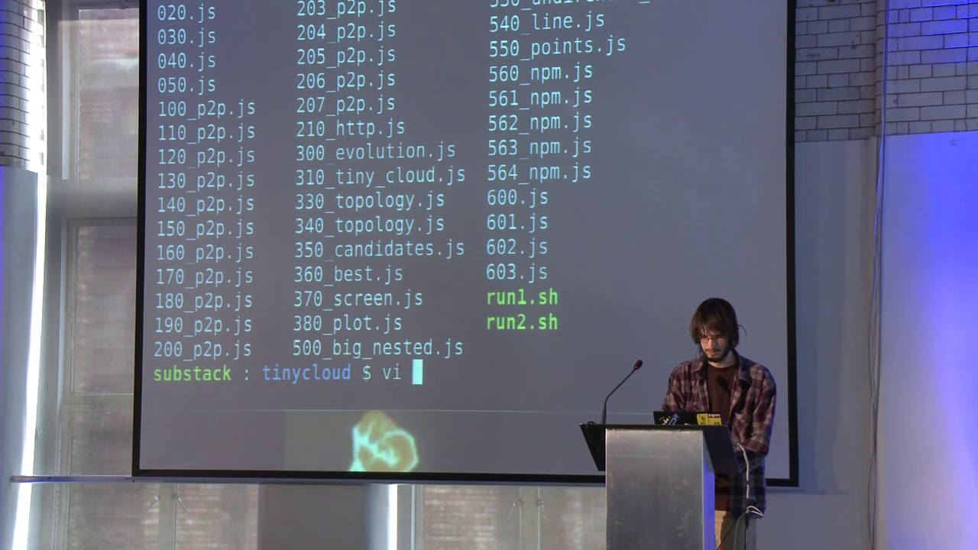
type("grep visual *")
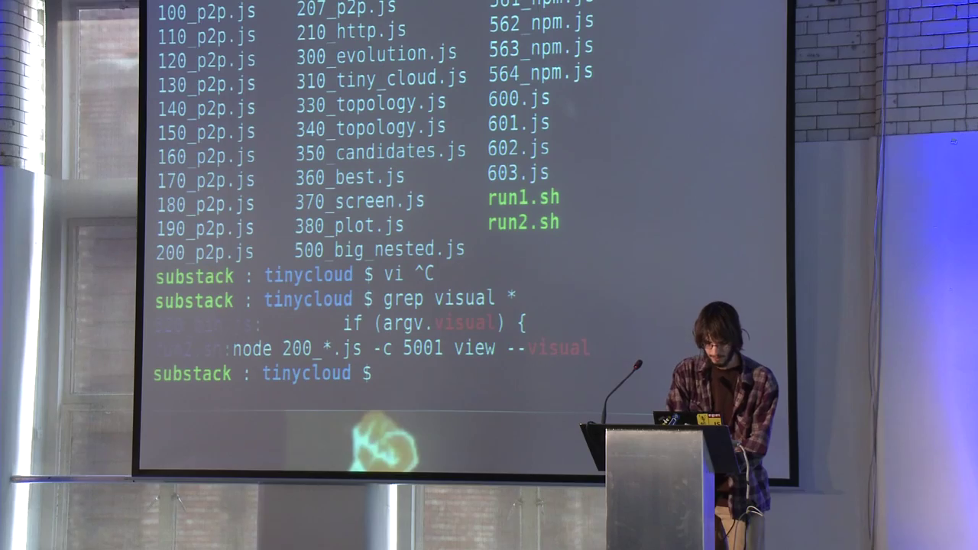
type("./run2.sh")
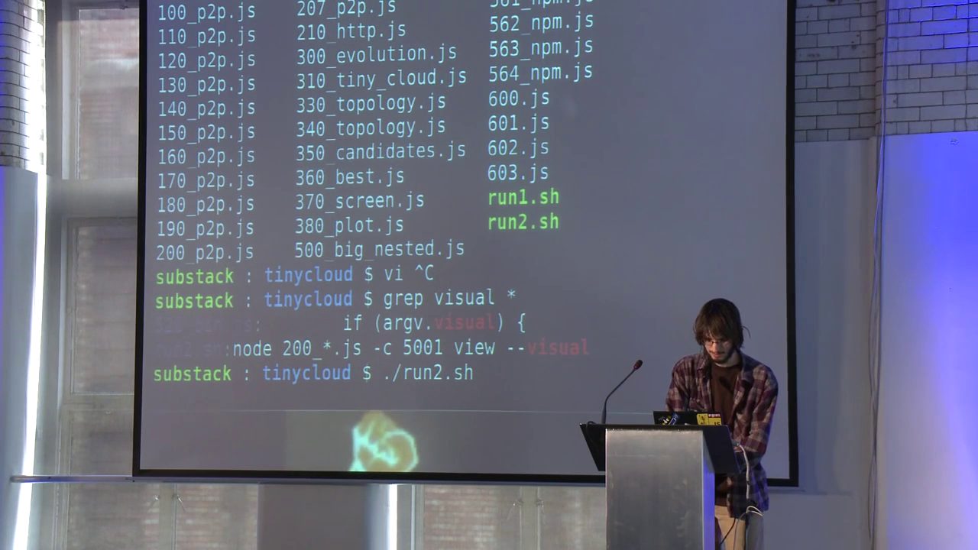
type("vi")
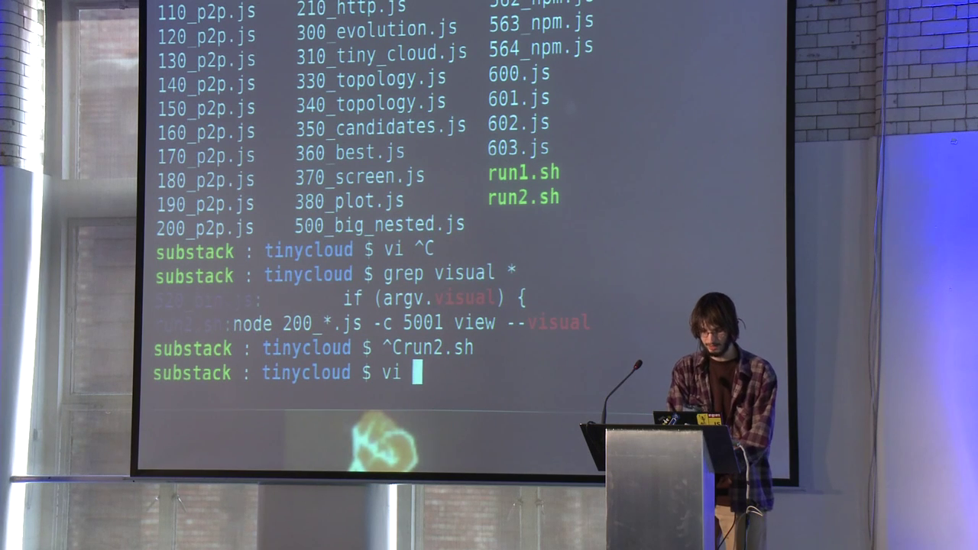